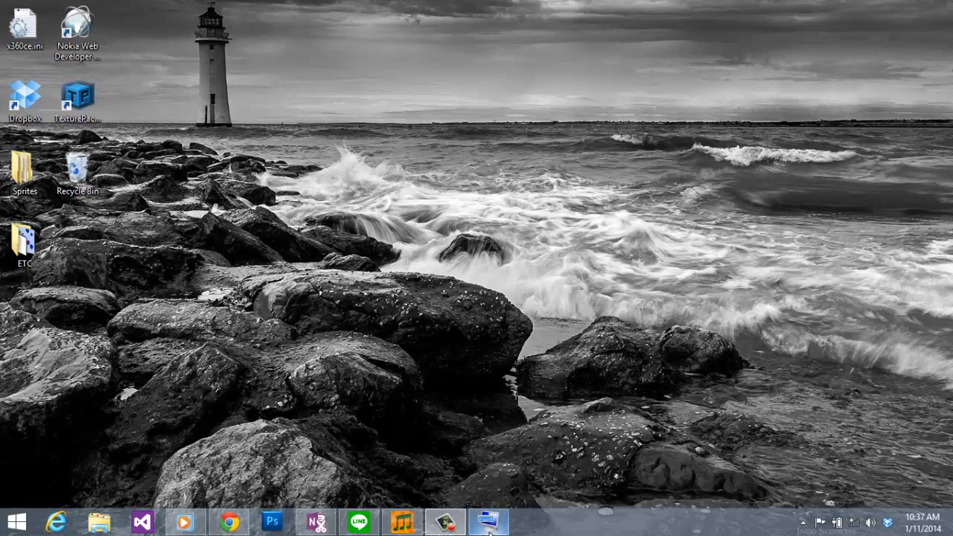
# Step: Launch the On-Screen Keyboard and use Win+R to bring up Run, still showing shutdown /a
pyautogui.click(489, 521)
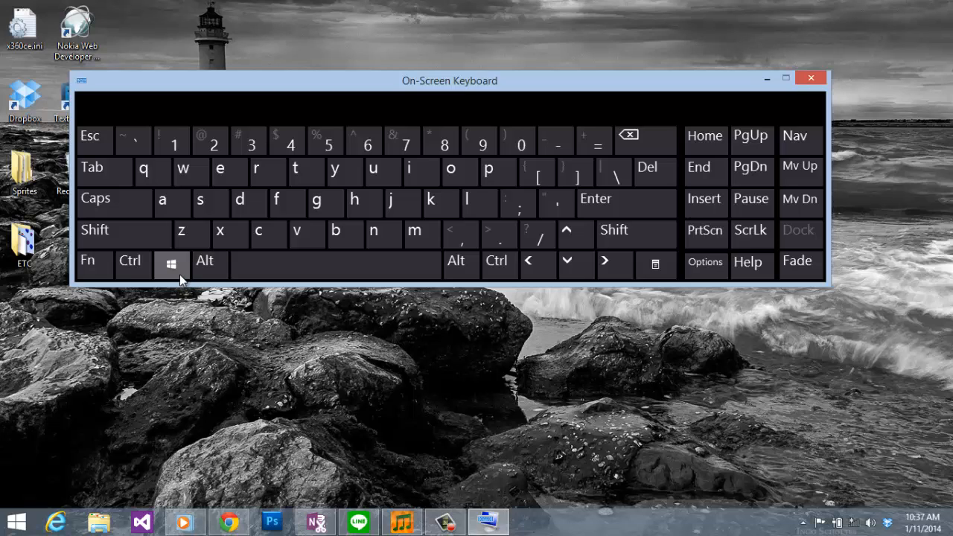
pyautogui.moveTo(260, 170)
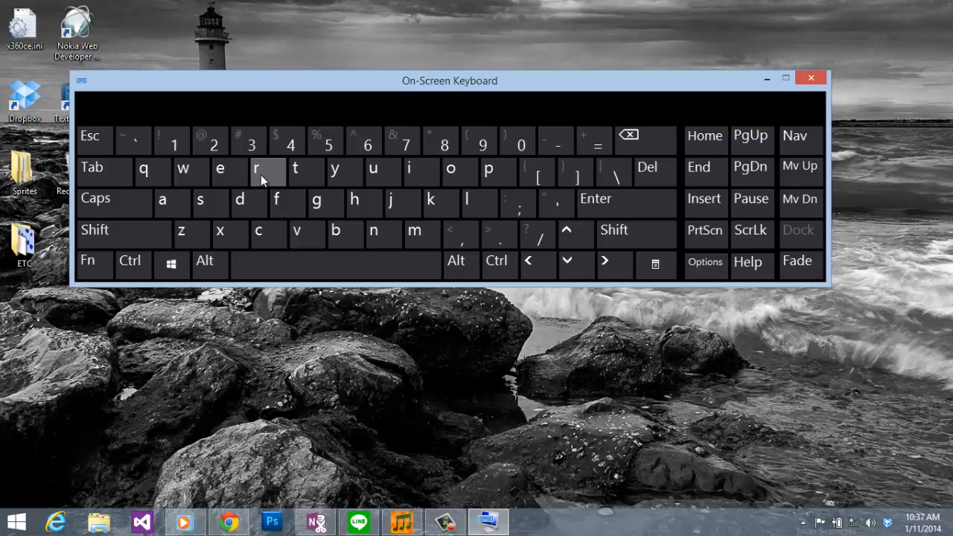
pyautogui.click(810, 77)
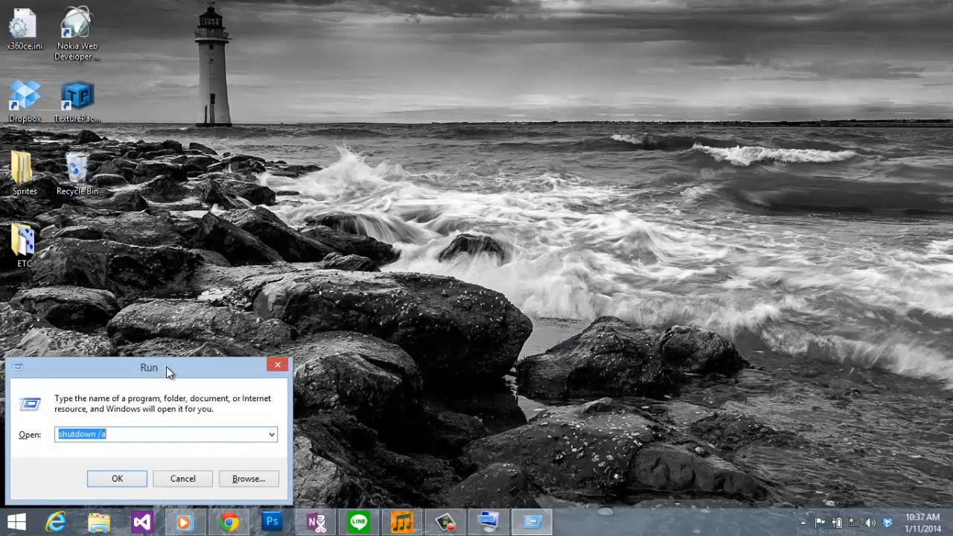
# Step: Drag the Run dialog toward the screen centre and clear the old shutdown command
pyautogui.moveTo(149, 366); pyautogui.dragTo(403, 185)
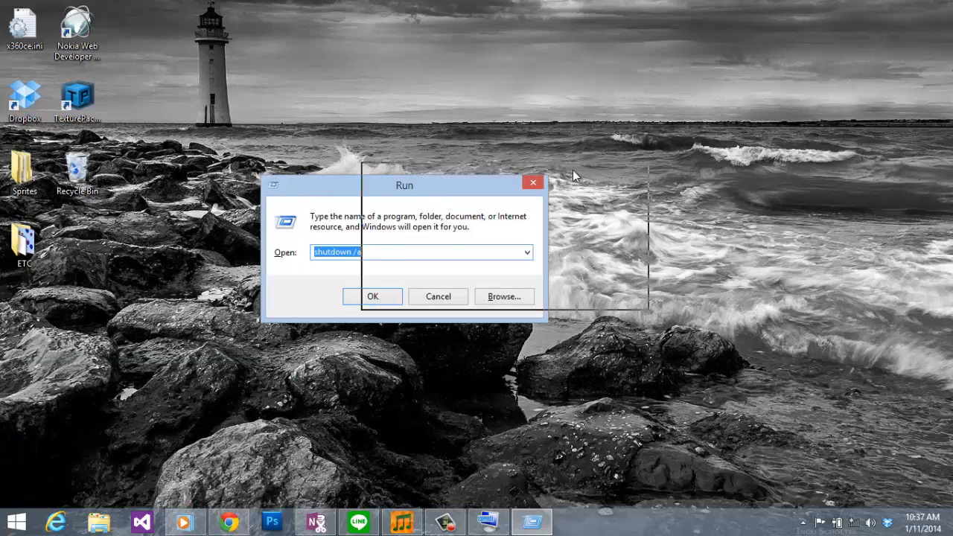
pyautogui.moveTo(403, 185); pyautogui.dragTo(518, 170)
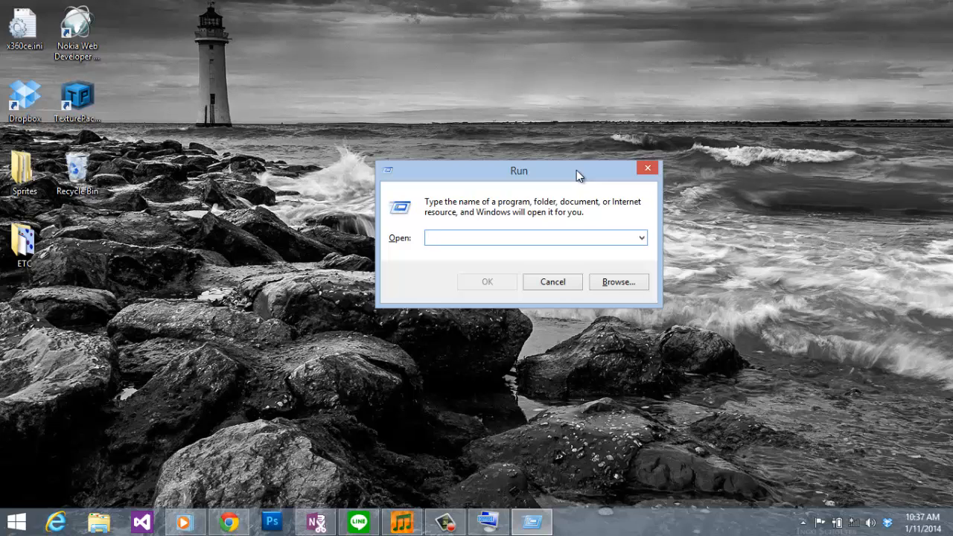
# Step: Enter shutdown /s /t 3600 in the Open box, completing from autocomplete suggestions
pyautogui.write('shutdown /s /')
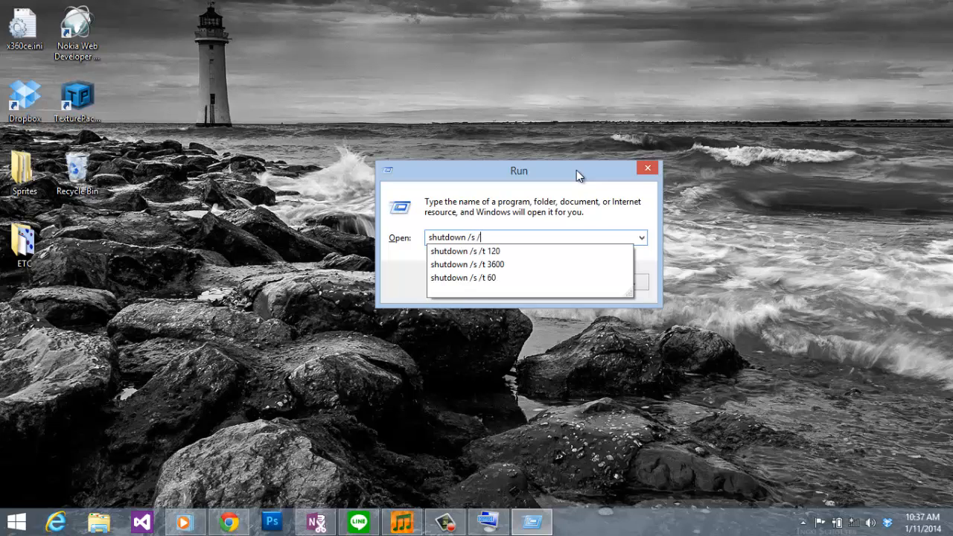
pyautogui.write('t')
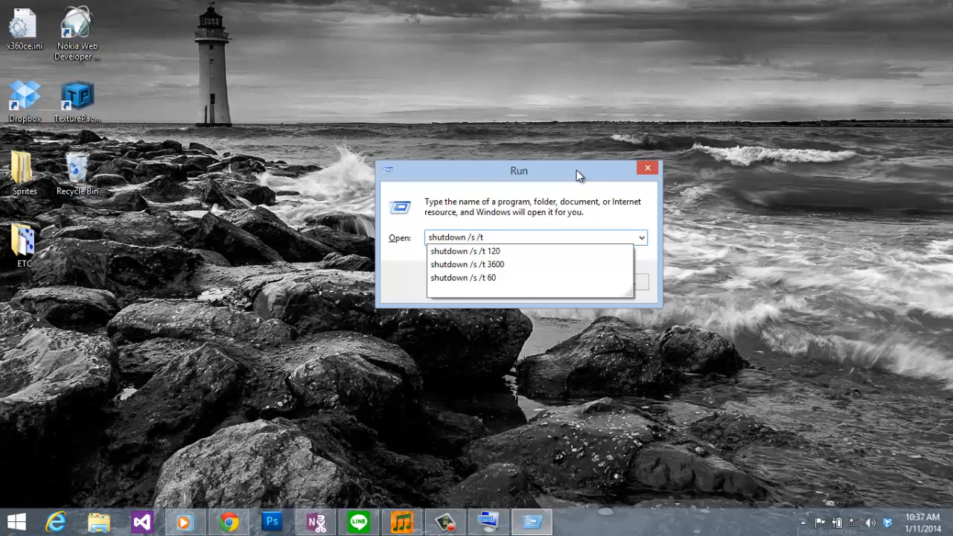
pyautogui.write('3600')
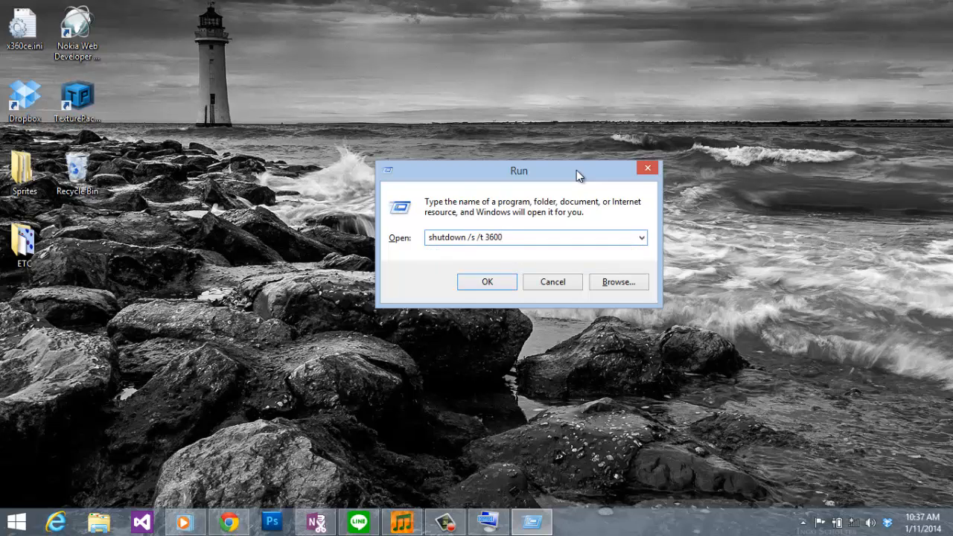
pyautogui.moveTo(514, 271)
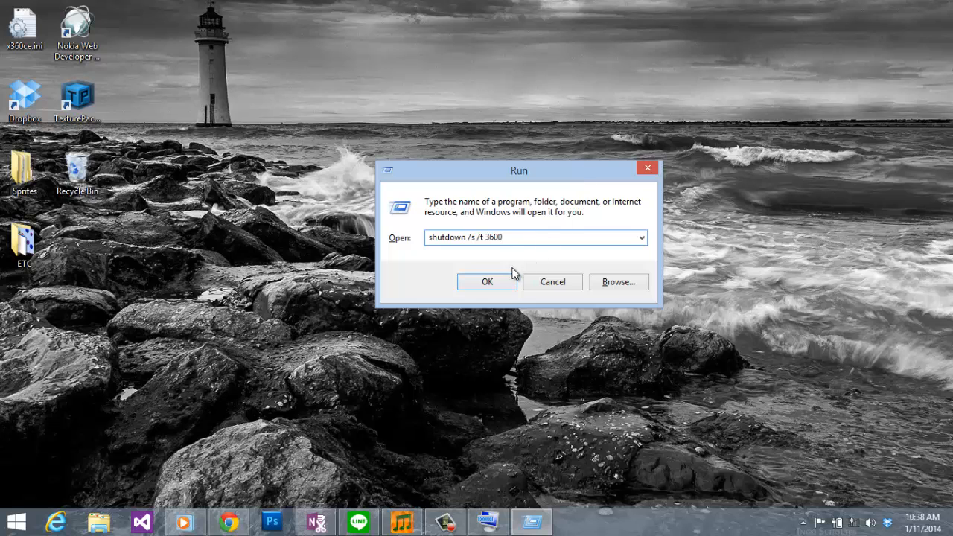
# Step: Run the command so Windows warns it will shut down in 60 minutes, at 11:38 AM
pyautogui.click(487, 282)
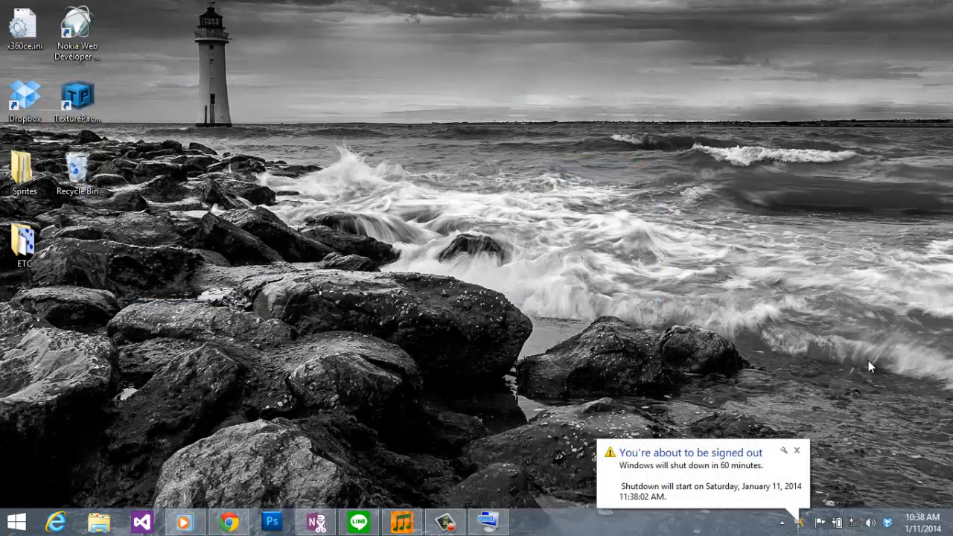
pyautogui.moveTo(747, 529)
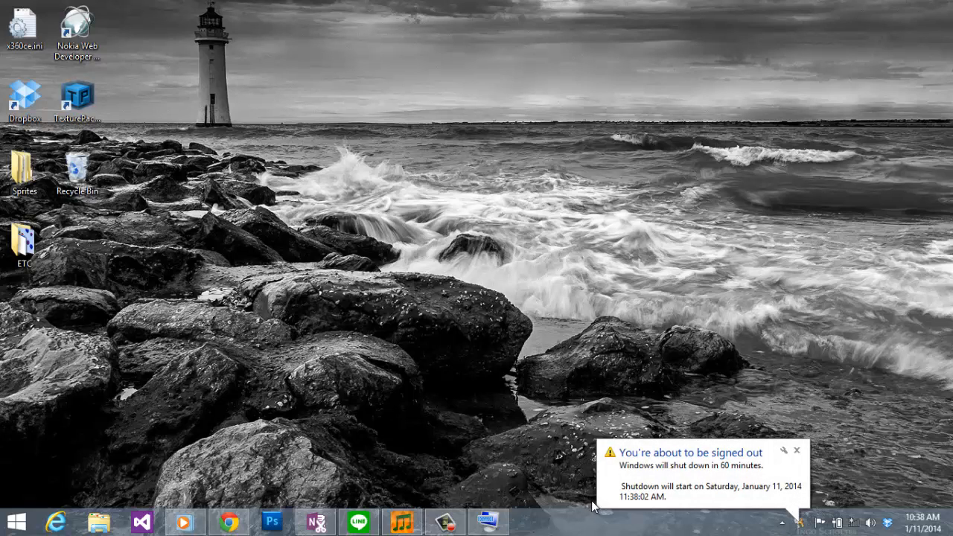
pyautogui.moveTo(709, 515)
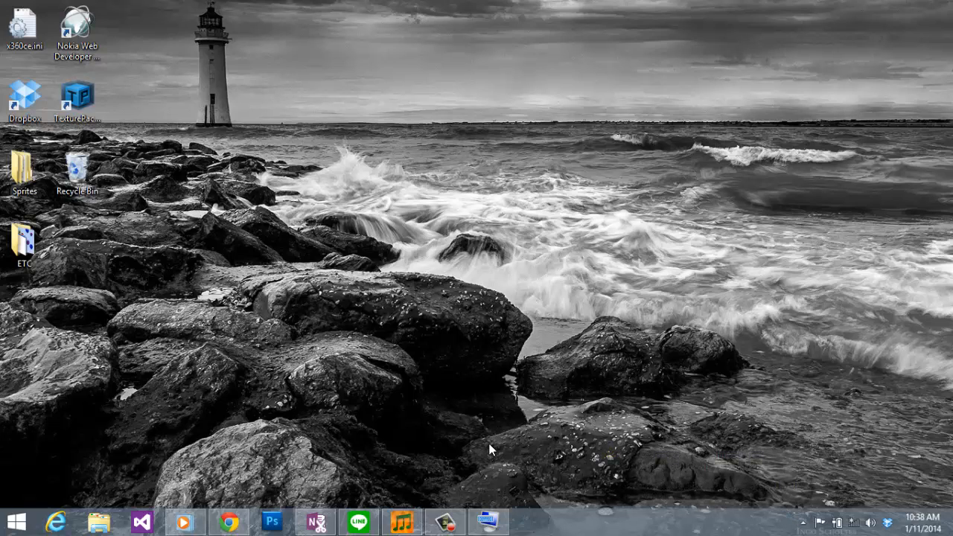
pyautogui.moveTo(473, 415)
pyautogui.write('shutdown /a')
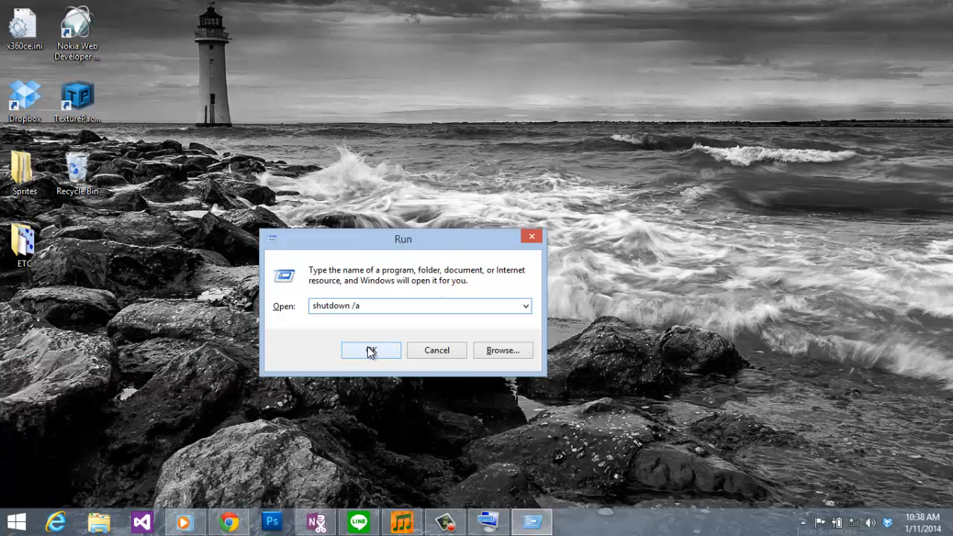
# Step: Run shutdown /a so Windows confirms the scheduled shutdown is cancelled
pyautogui.click(371, 350)
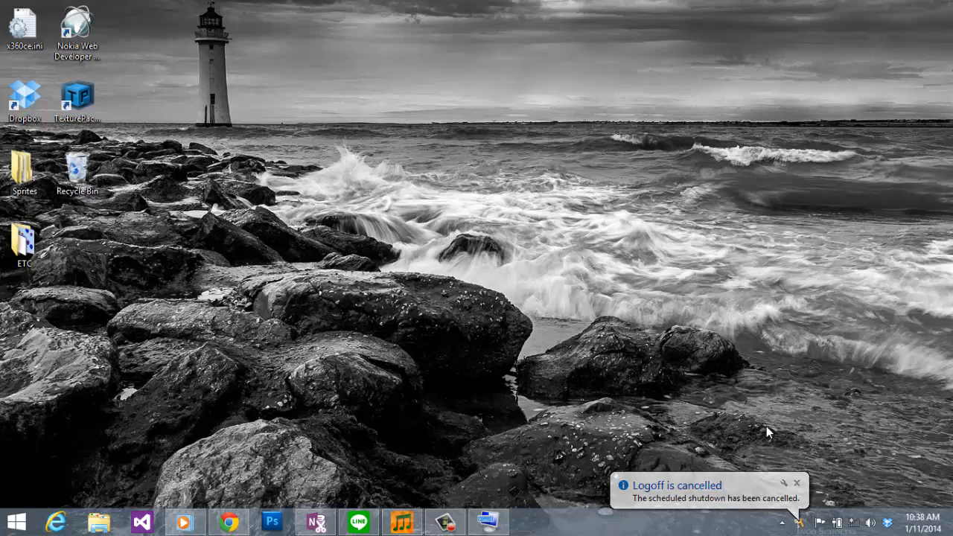
pyautogui.moveTo(758, 414)
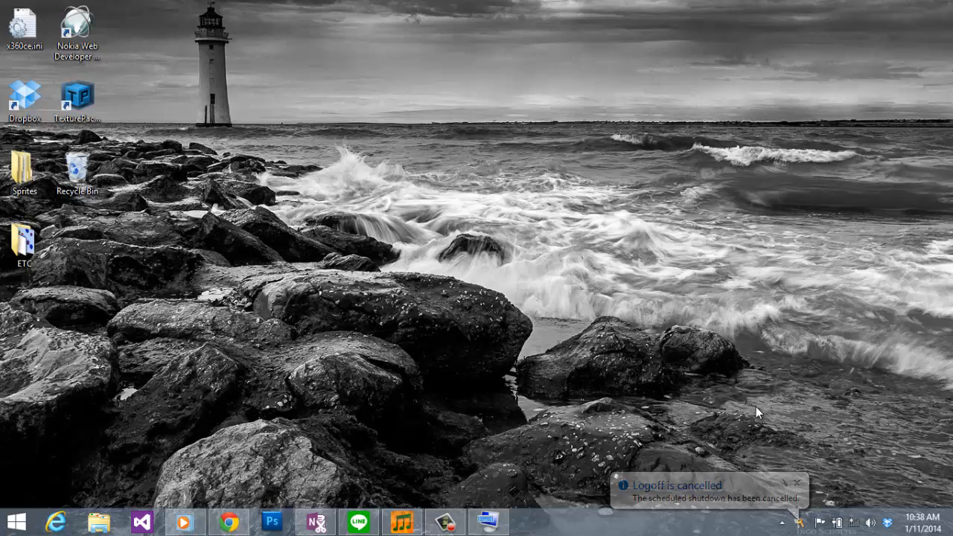